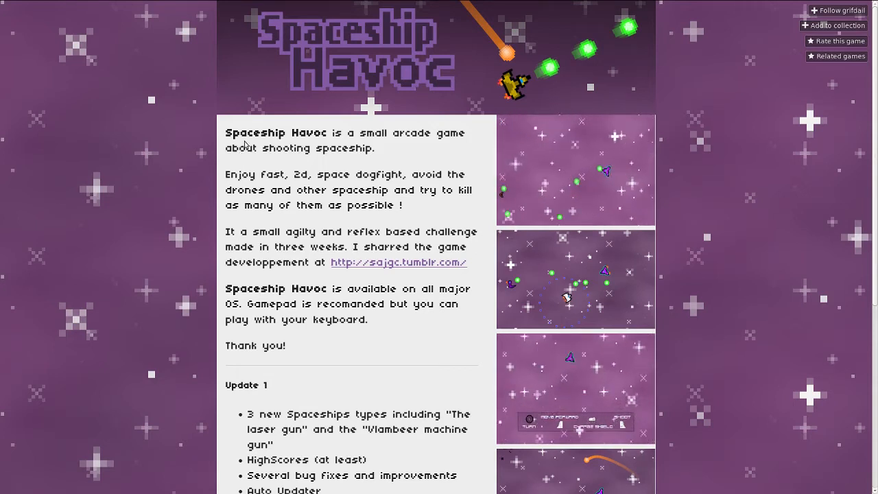
# Scroll the itch.io page past the description to the Purchase section and download file list
pyautogui.scroll(-3)
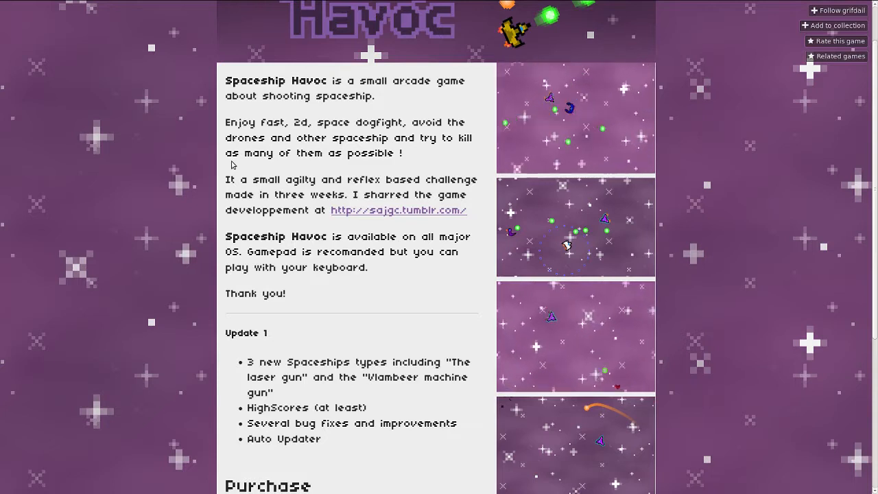
pyautogui.moveTo(192, 208)
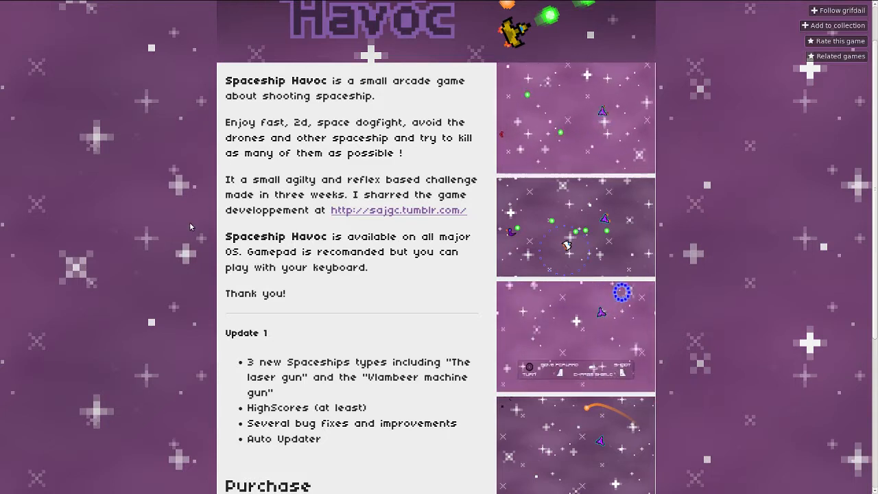
pyautogui.scroll(-3)
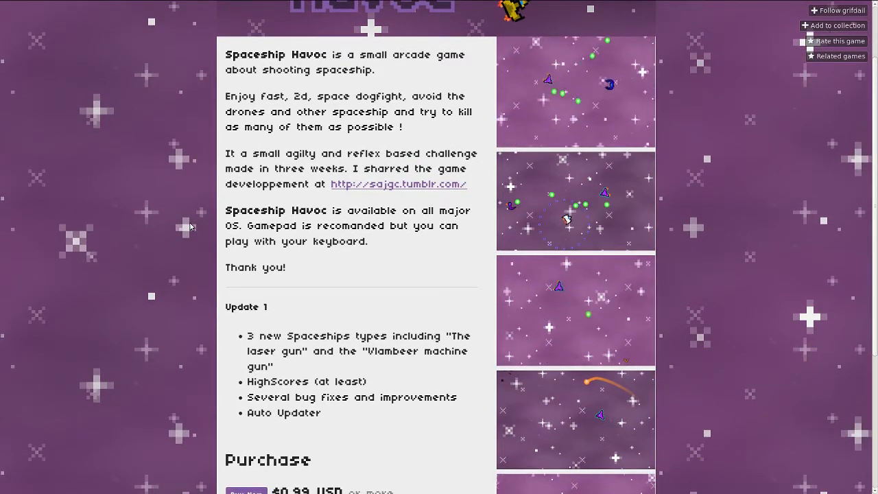
pyautogui.scroll(-3)
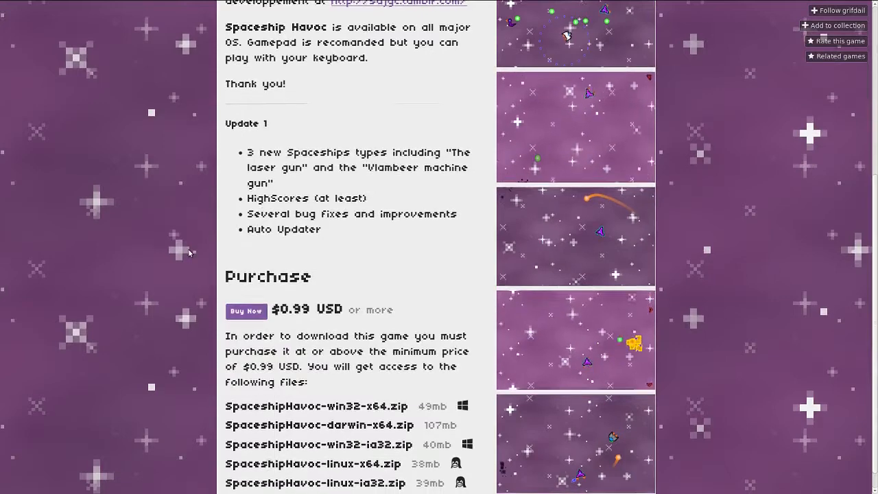
pyautogui.scroll(-3)
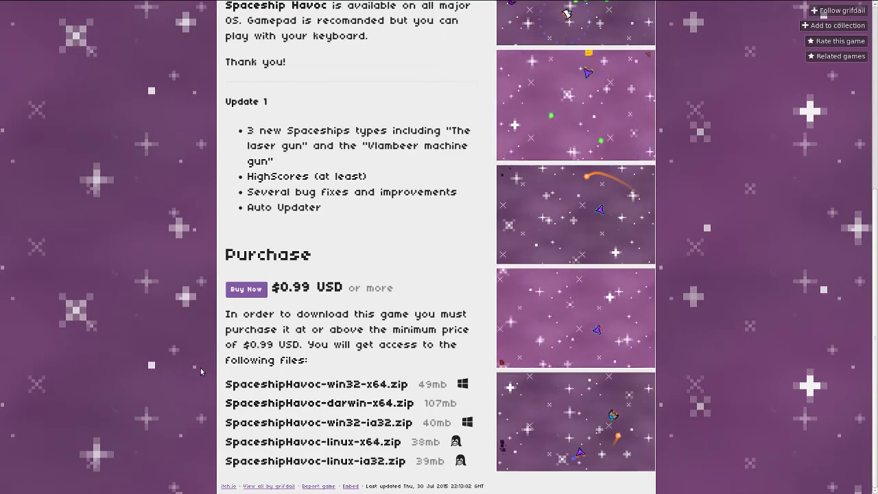
pyautogui.scroll(3)
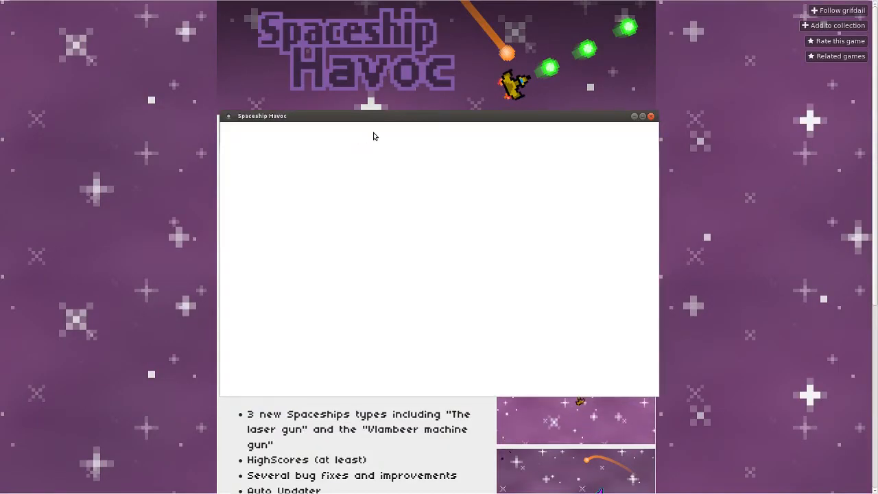
pyautogui.moveTo(432, 150)
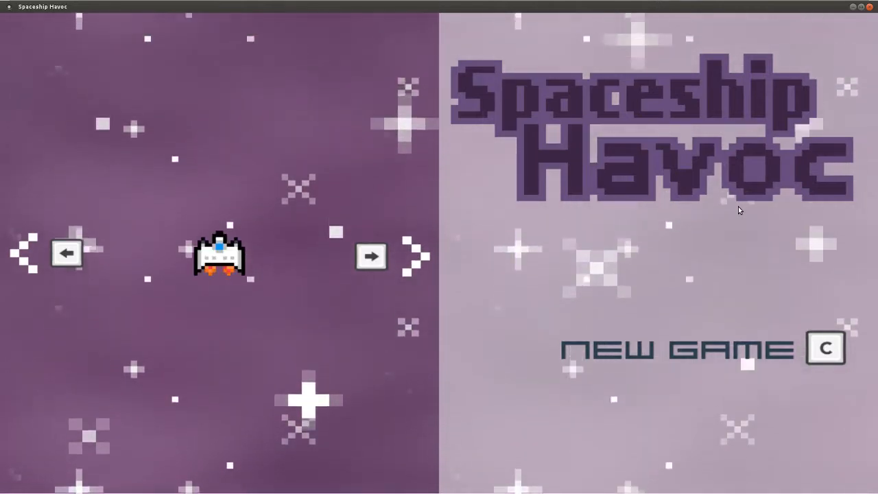
# Return to the title screen's ship selection with the purple ship chosen
pyautogui.click(371, 257)
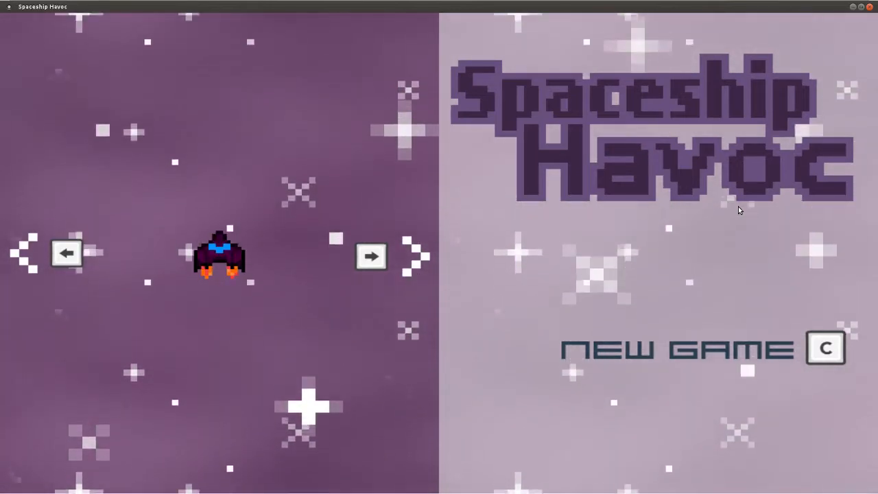
pyautogui.click(370, 256)
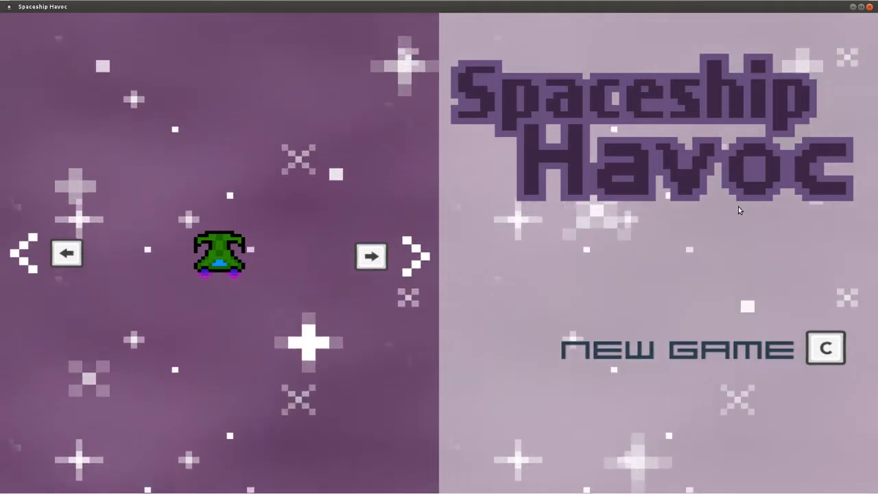
pyautogui.click(371, 256)
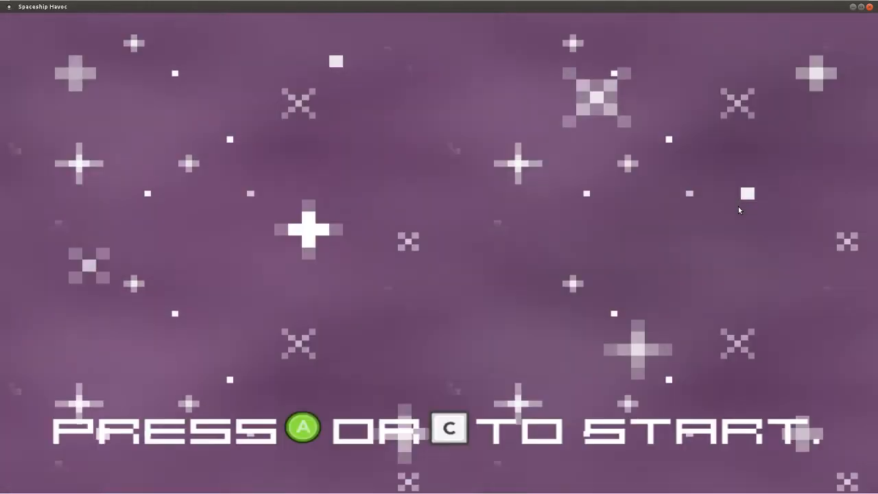
# Leave the start screen with C to reach ship selection showing the green ship
pyautogui.press('c')
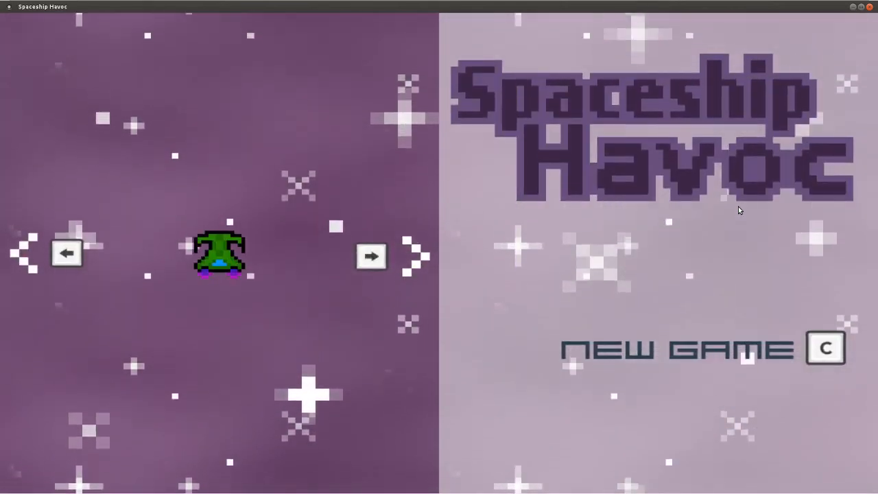
pyautogui.click(825, 349)
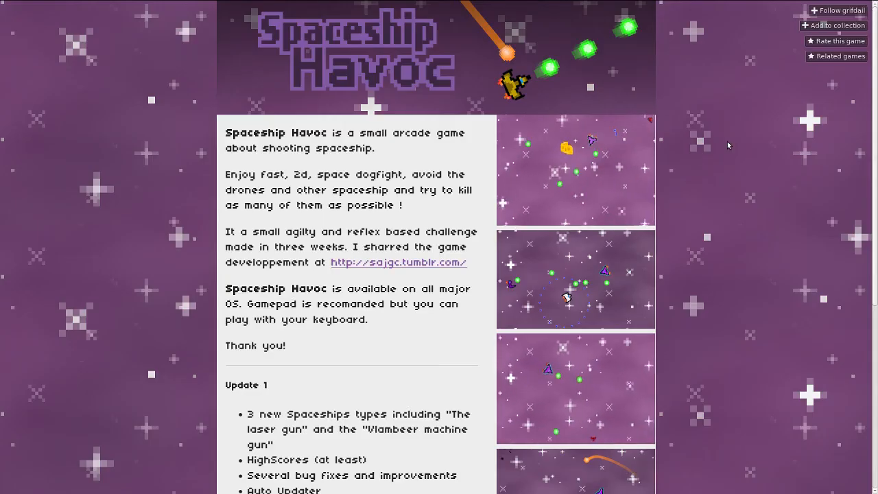
# Scroll the store page down to the $0.99 Purchase section and downloadable file list
pyautogui.scroll(-3)
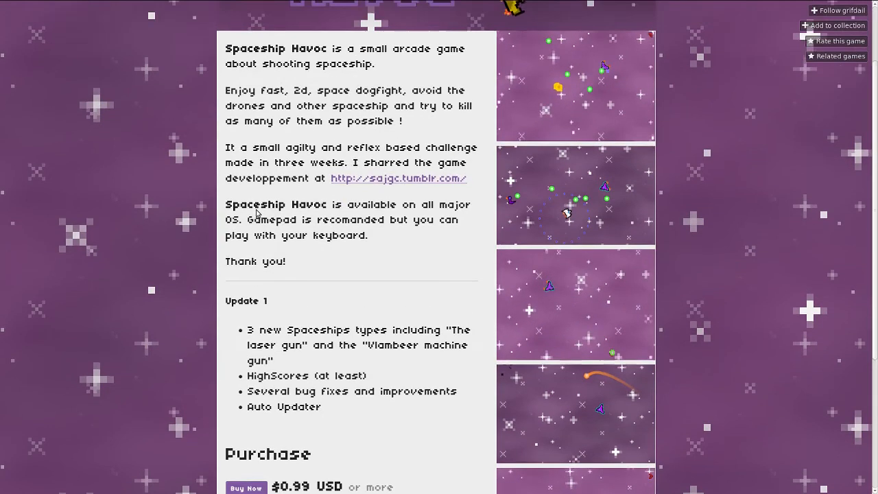
pyautogui.scroll(-3)
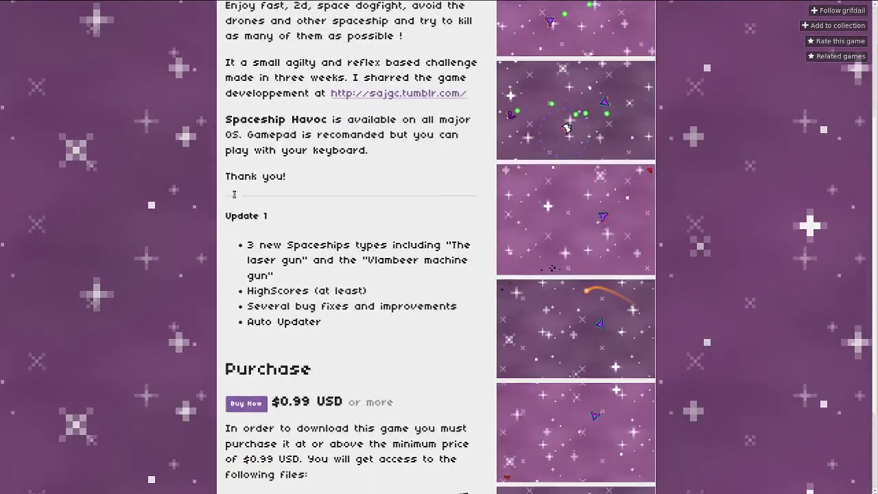
pyautogui.scroll(-3)
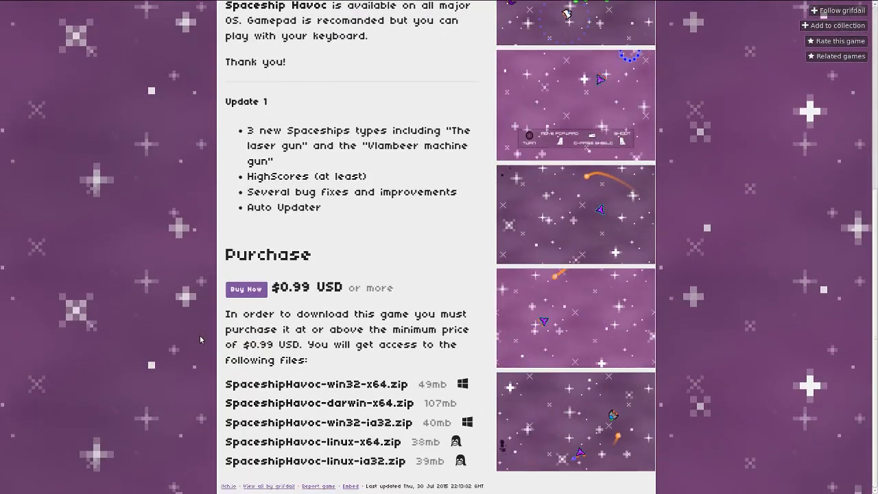